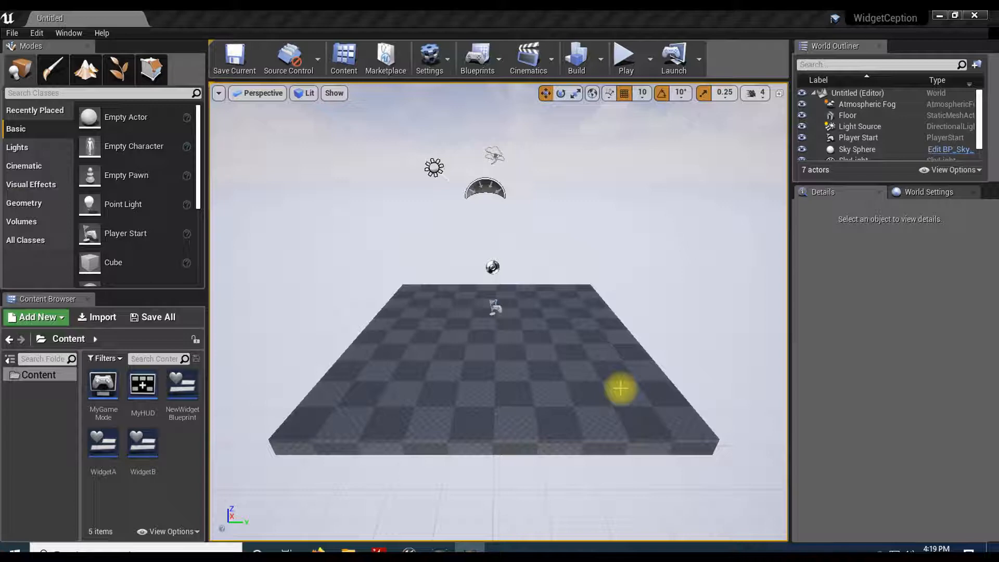
mouse_move(665, 319)
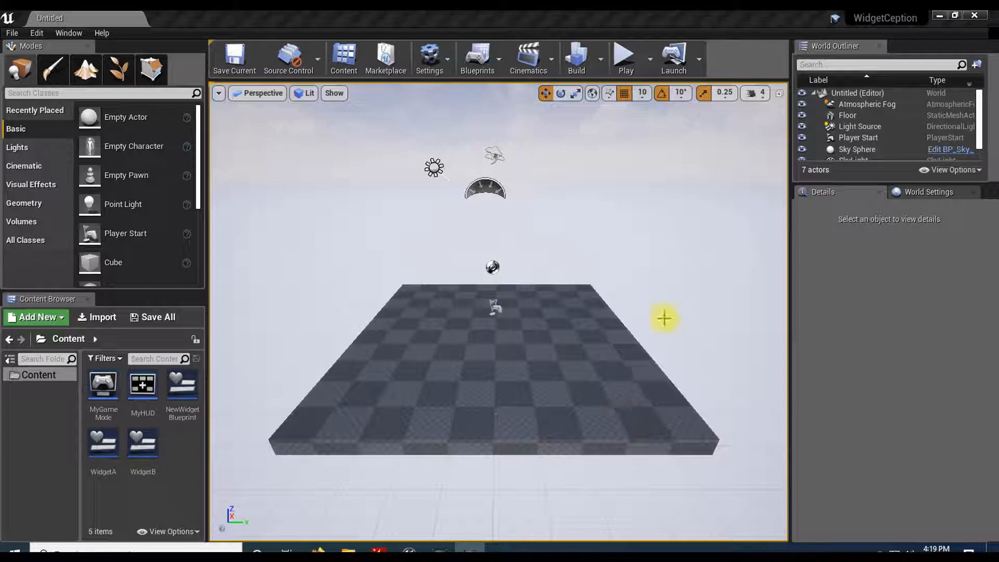
mouse_move(172, 471)
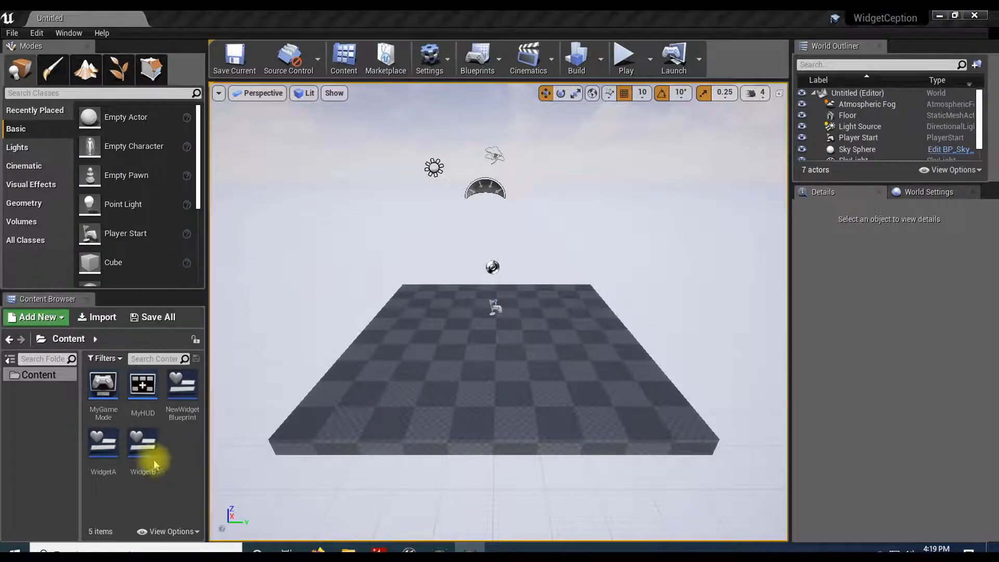
Open the WidgetA widget blueprint from the Content Browser.
double_click(103, 443)
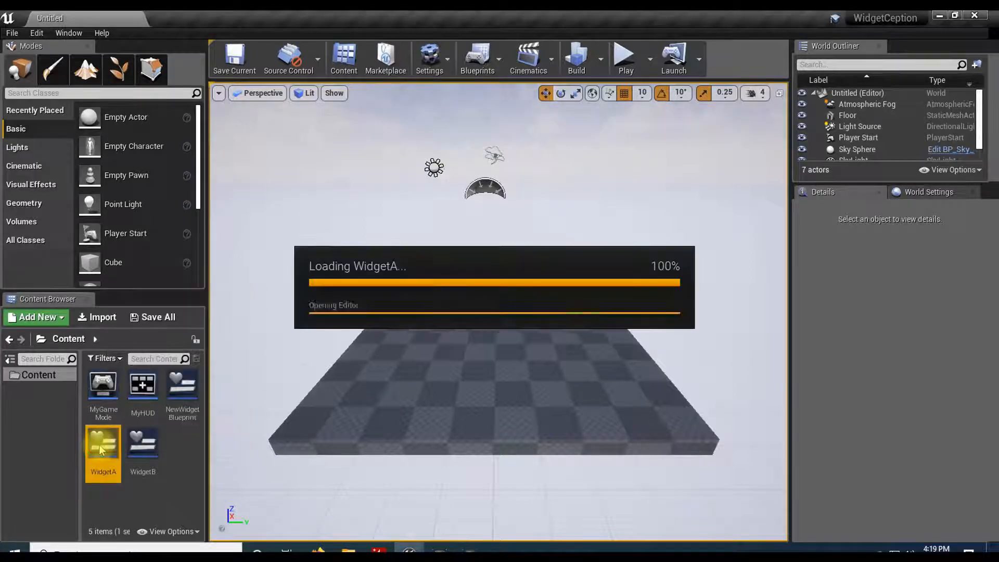
In WidgetA's Graph view, add a new Boolean variable named VarA.
double_click(103, 444)
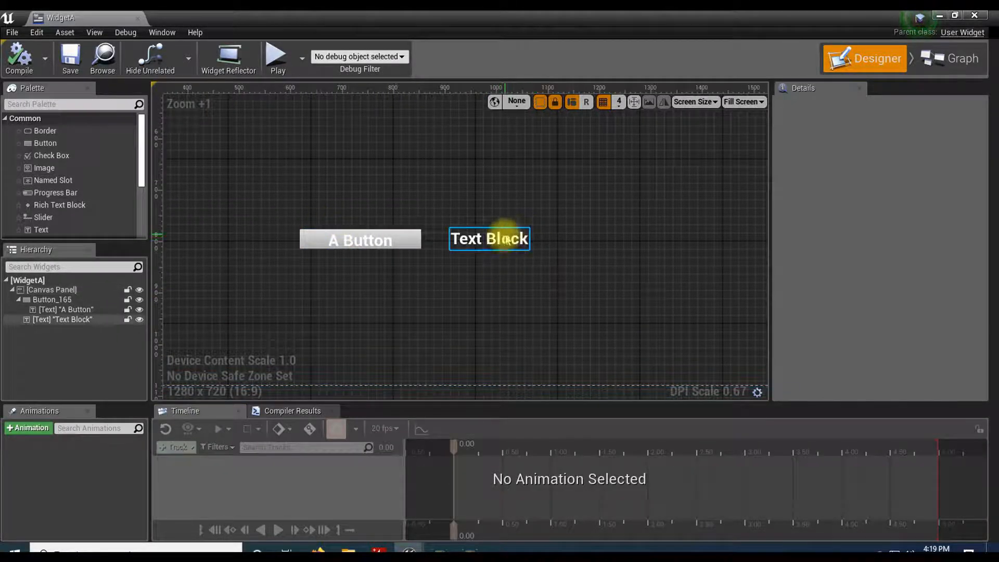
left_click(952, 58)
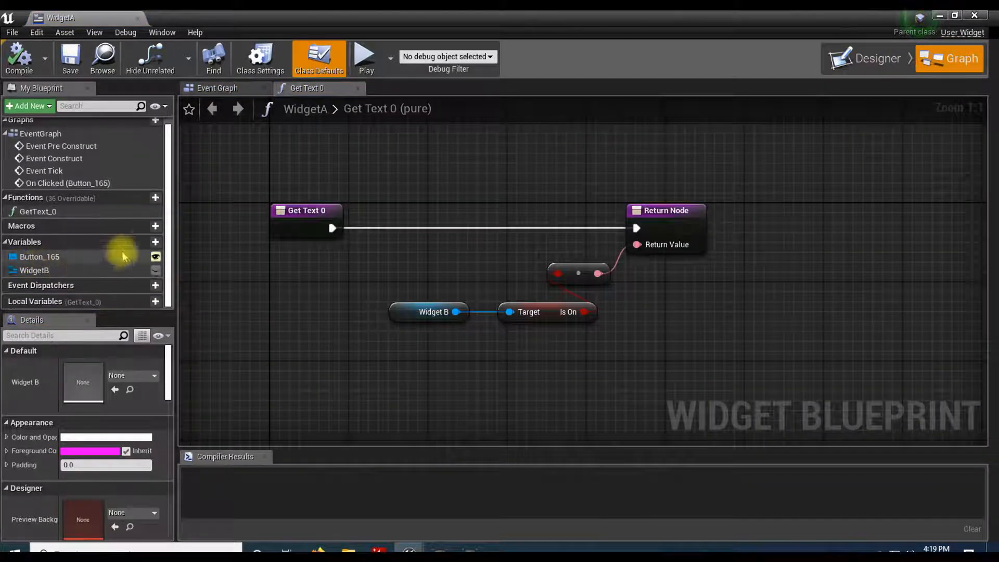
left_click(155, 243)
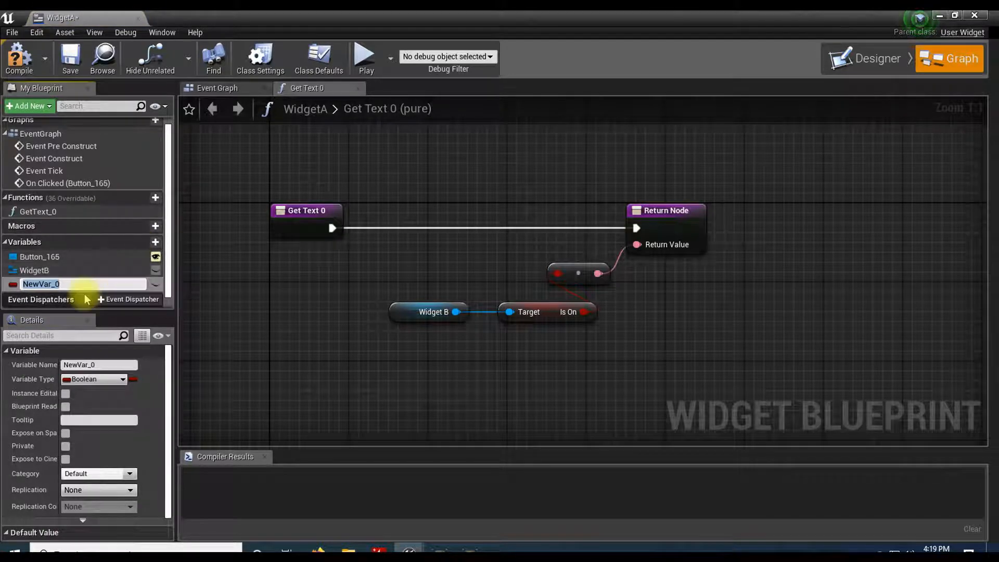
type("VarA")
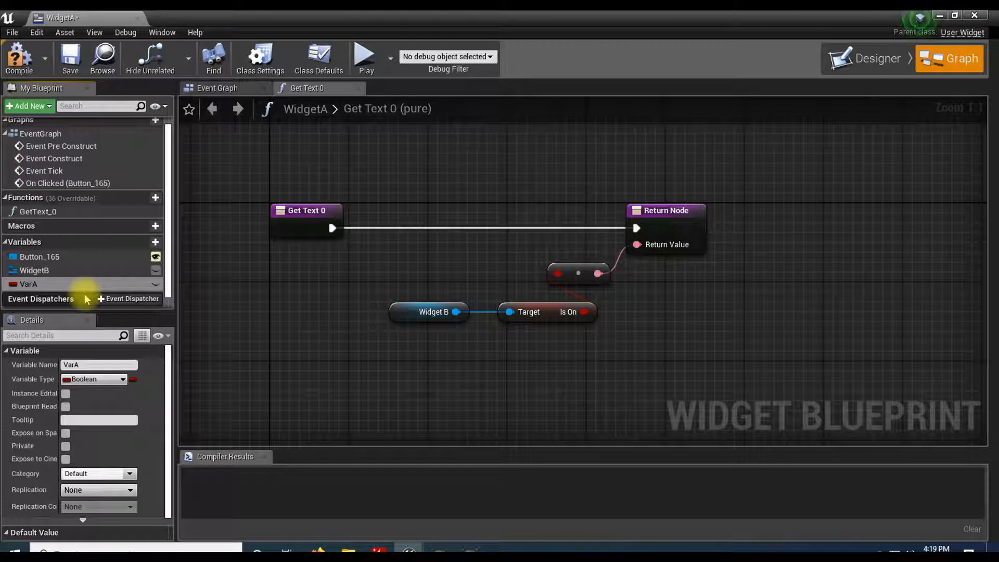
mouse_move(56, 287)
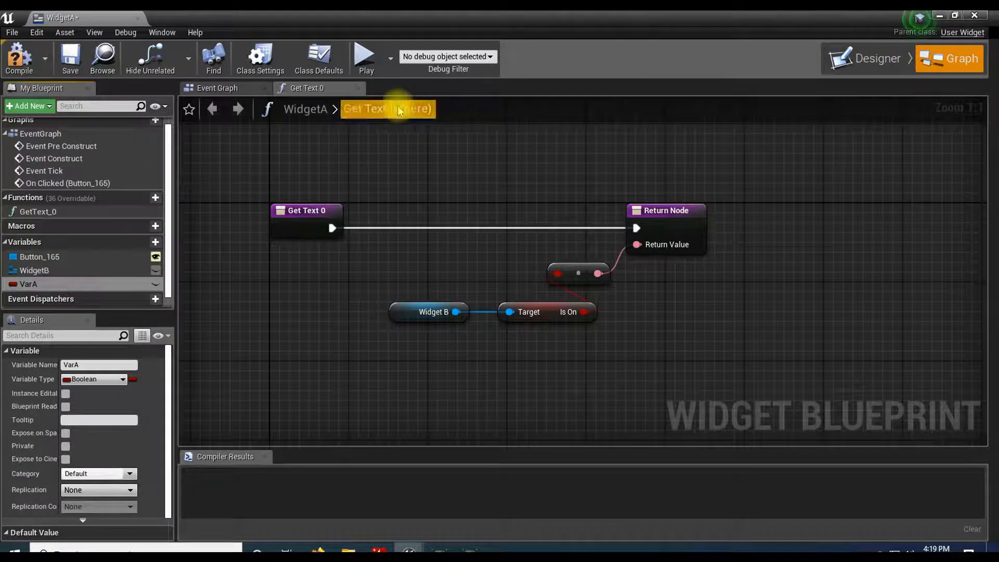
In the Event Graph, tick Var A on the SET node after On Clicked and compile WidgetA.
left_click(218, 88)
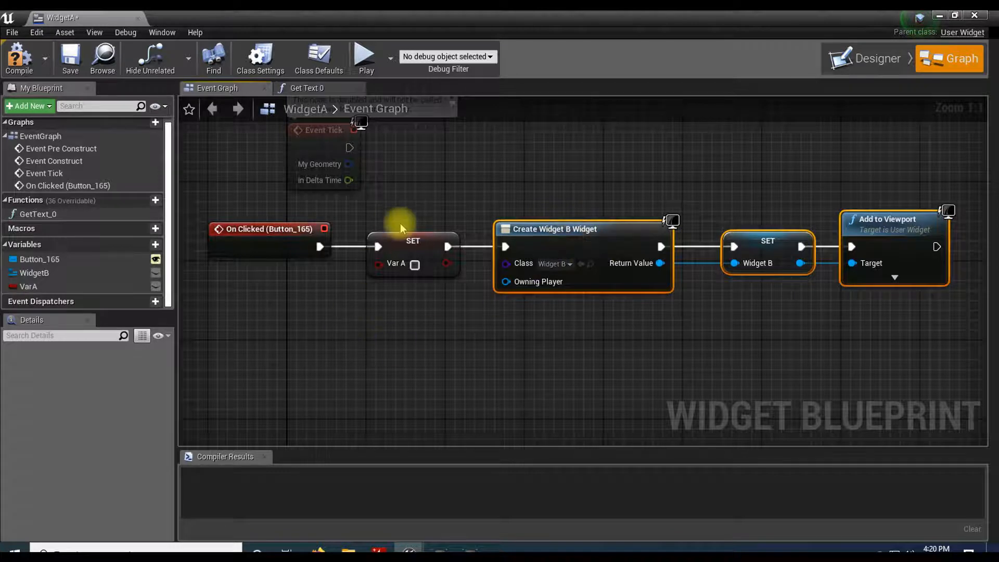
mouse_move(414, 264)
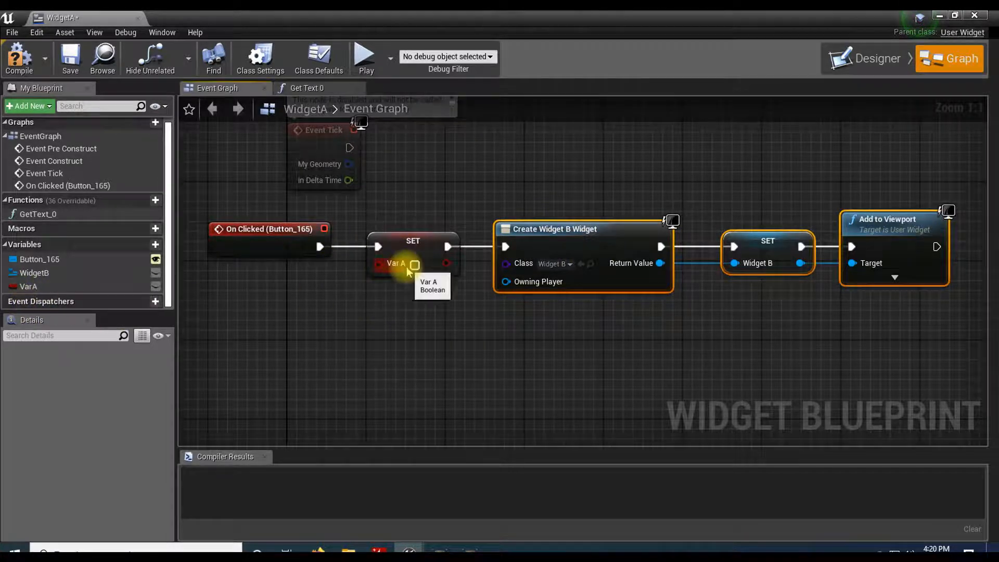
left_click(415, 263)
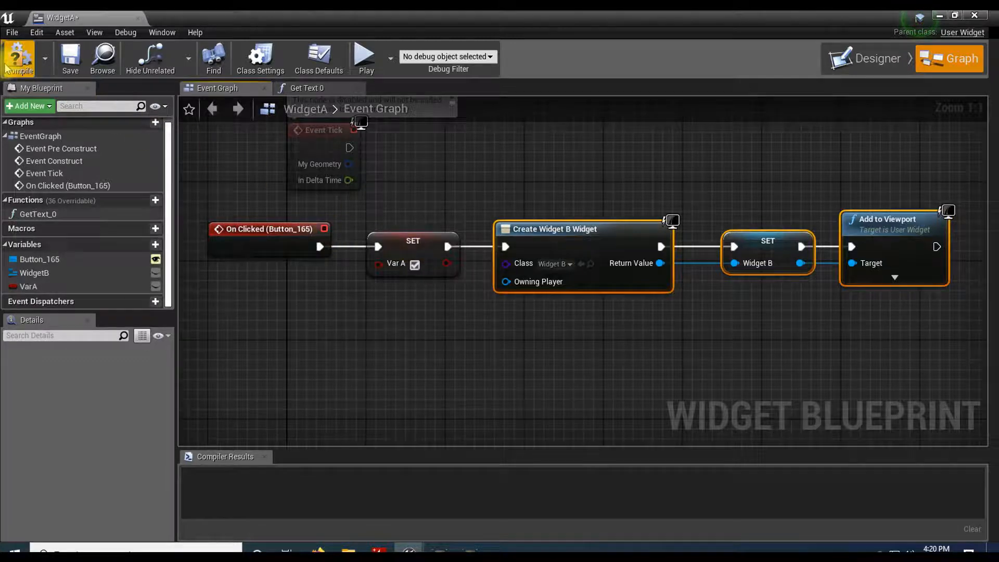
left_click(19, 59)
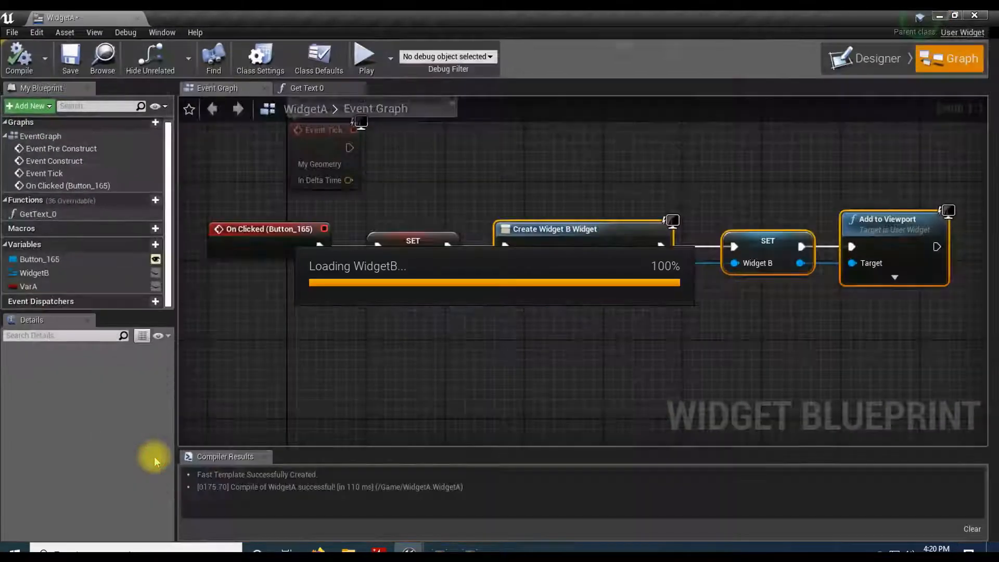
In WidgetB, place a Text block beside B Button and create a GetText_0 binding for its content.
left_click(174, 18)
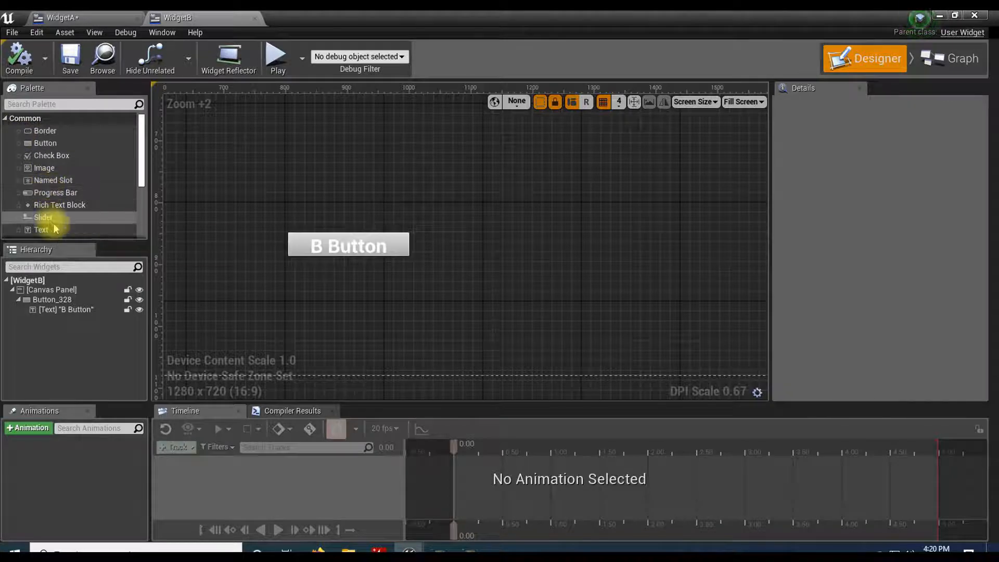
left_click_drag(40, 229, 492, 246)
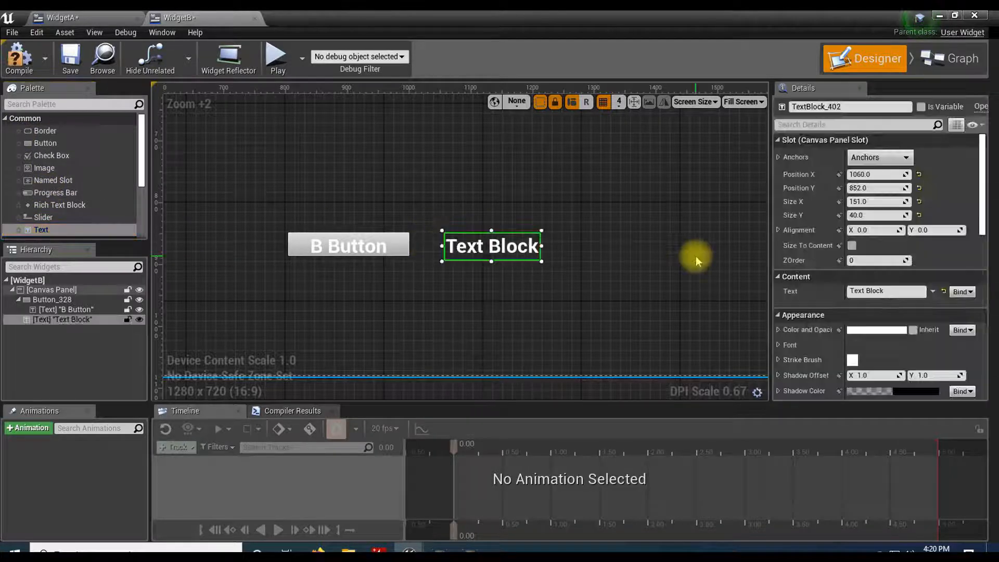
left_click(962, 292)
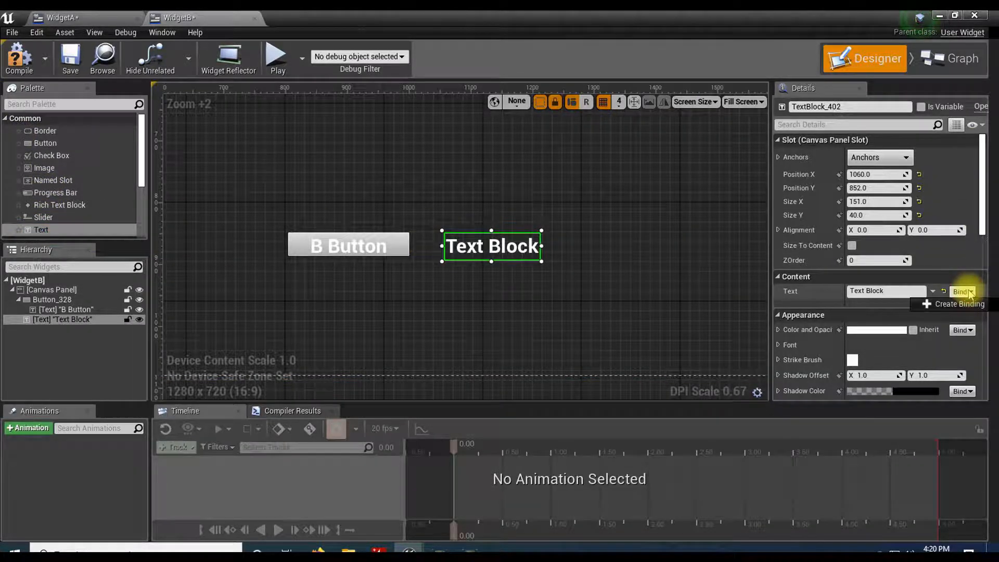
left_click(951, 58)
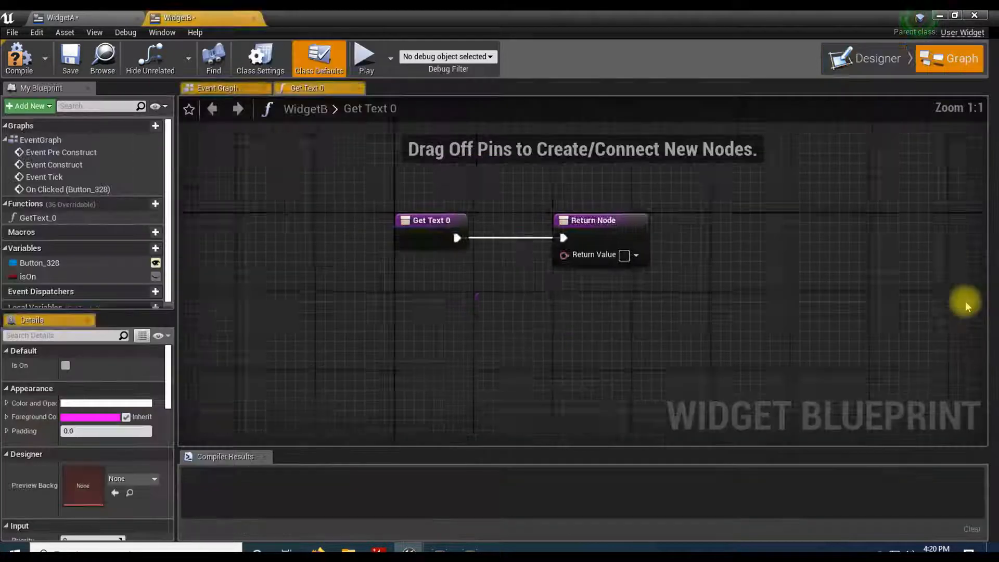
left_click(870, 279)
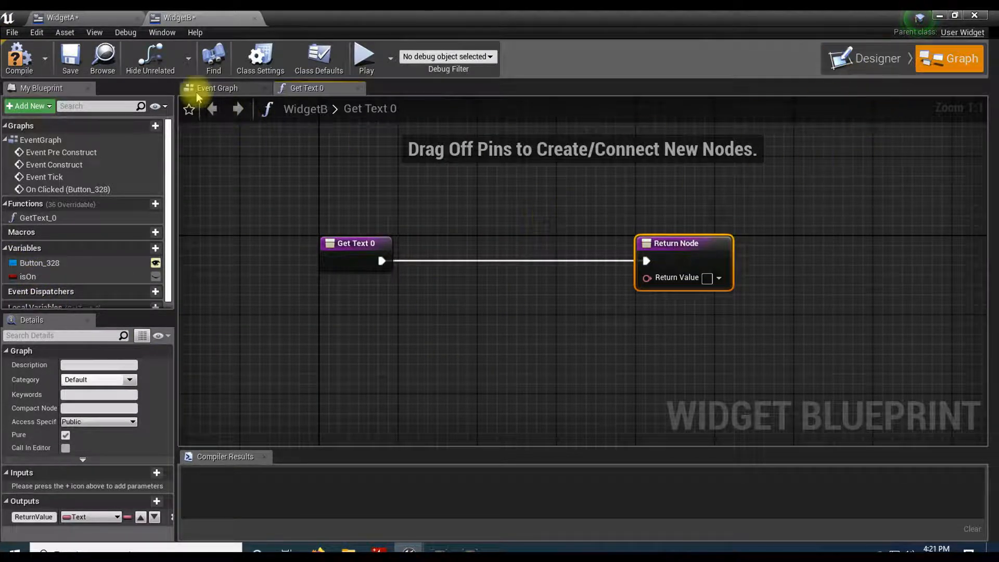
After Event Construct, add Get All Widgets Of Class filtered to Widget A.
left_click(218, 88)
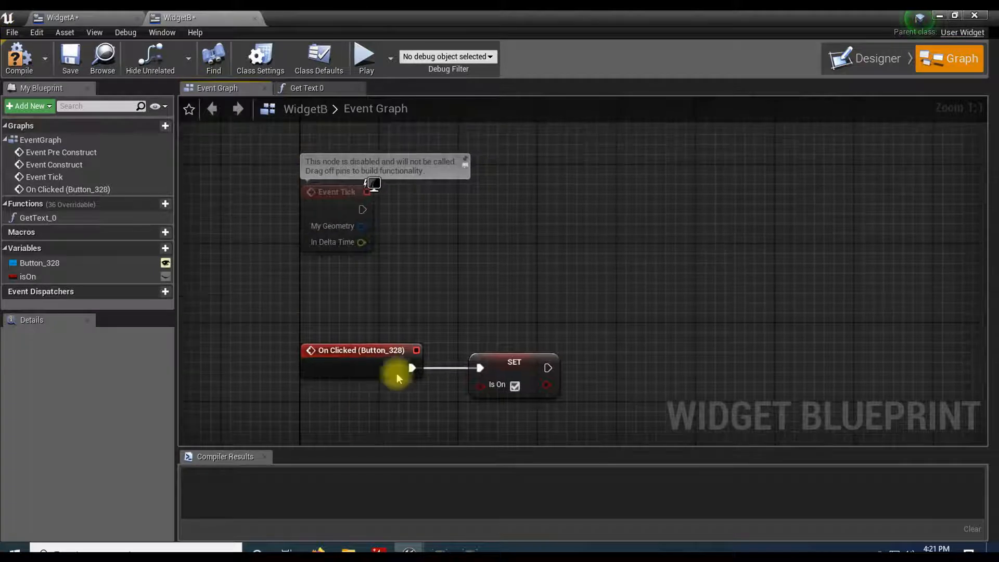
mouse_move(294, 171)
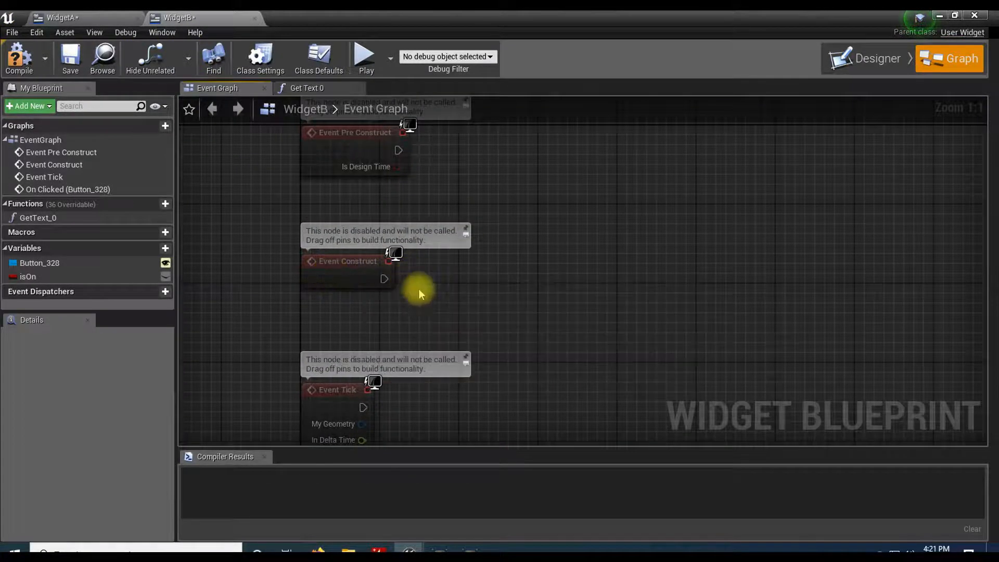
mouse_move(346, 146)
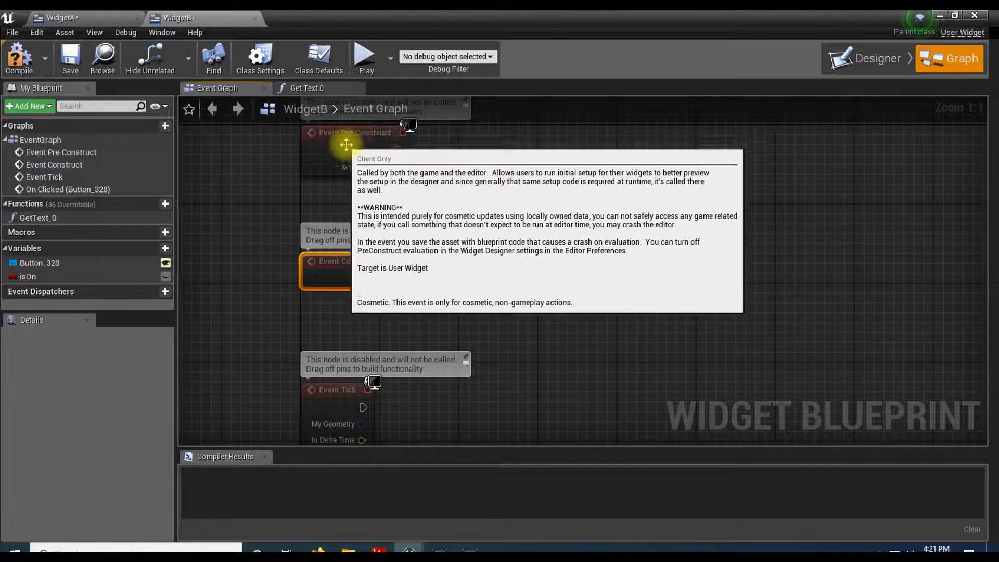
left_click_drag(385, 279, 506, 279)
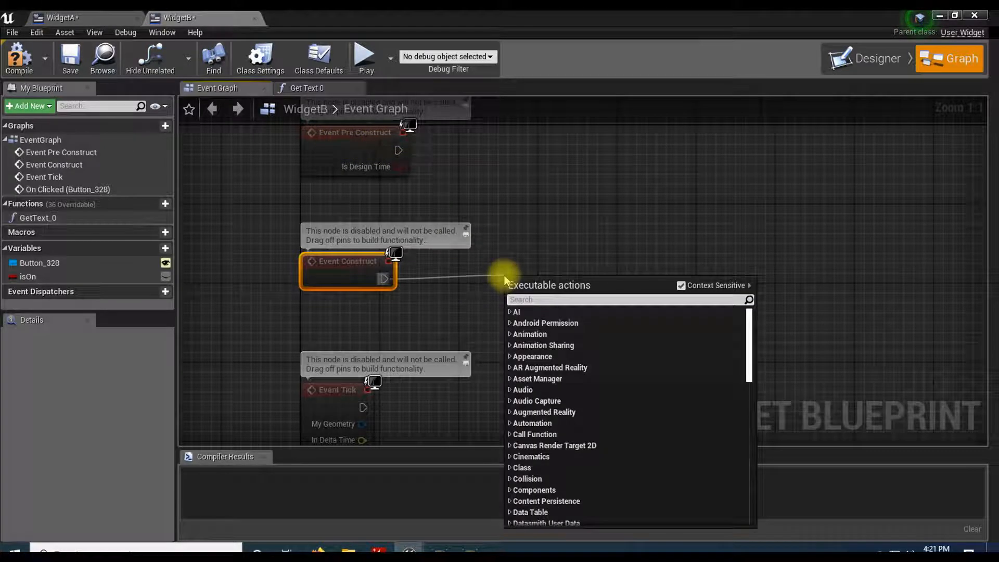
type("ge")
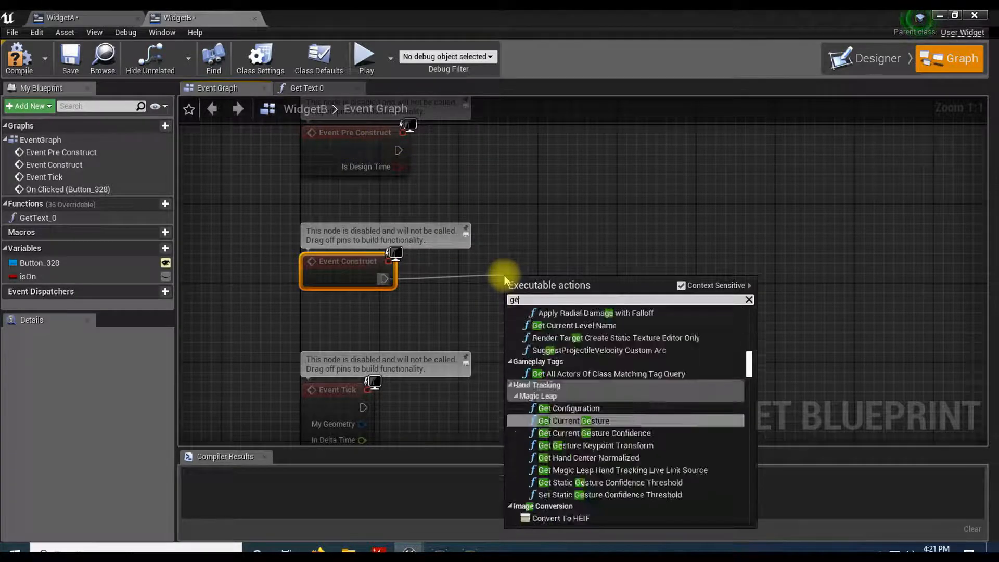
type("get all widgets")
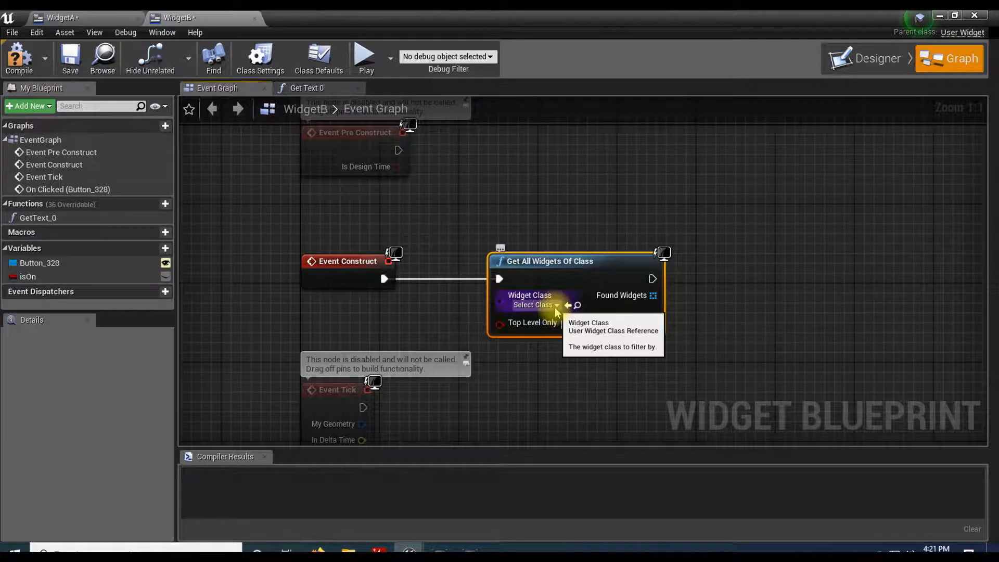
left_click(536, 305)
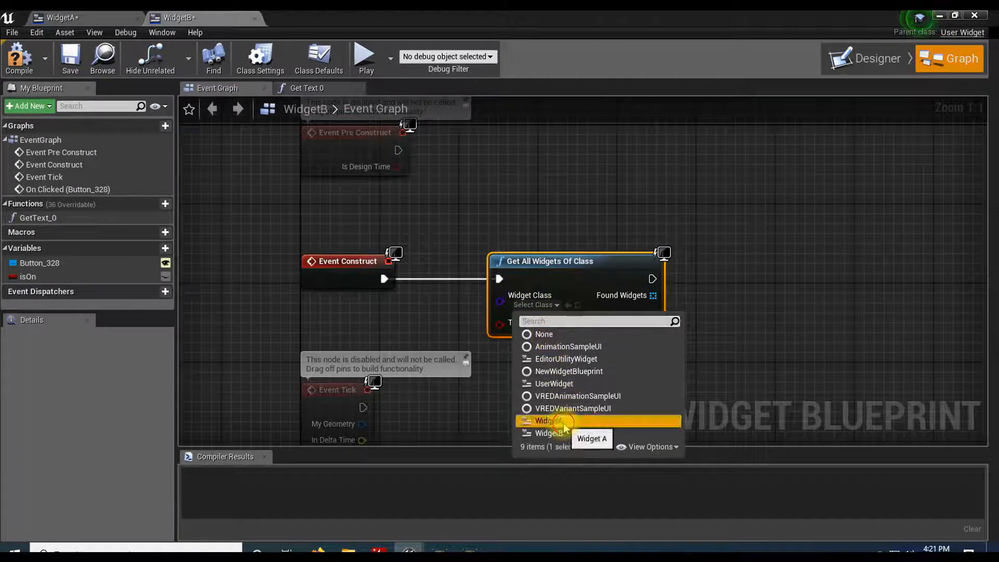
left_click(546, 421)
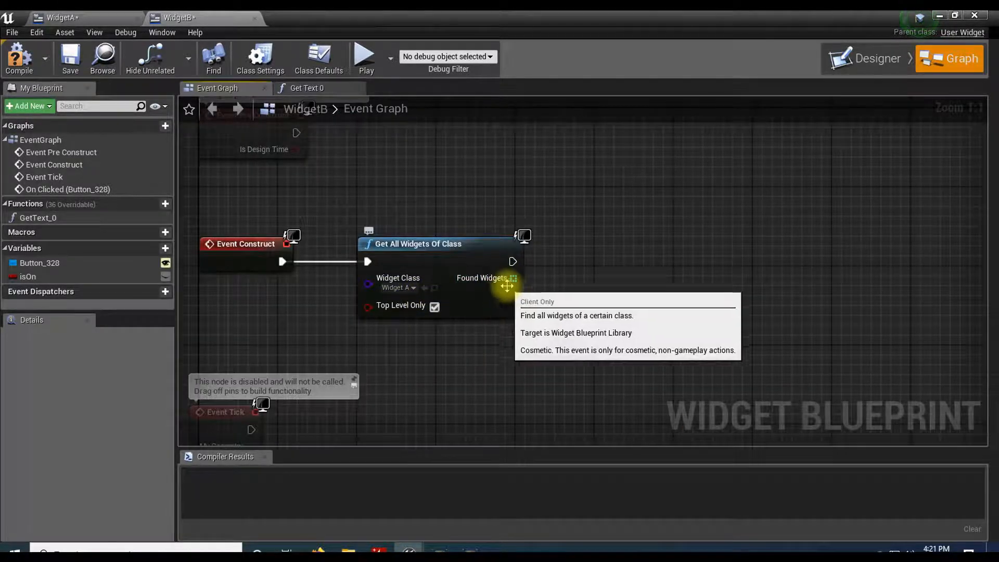
From Found Widgets, add a Get (a copy) node for item 0.
left_click_drag(513, 278, 549, 284)
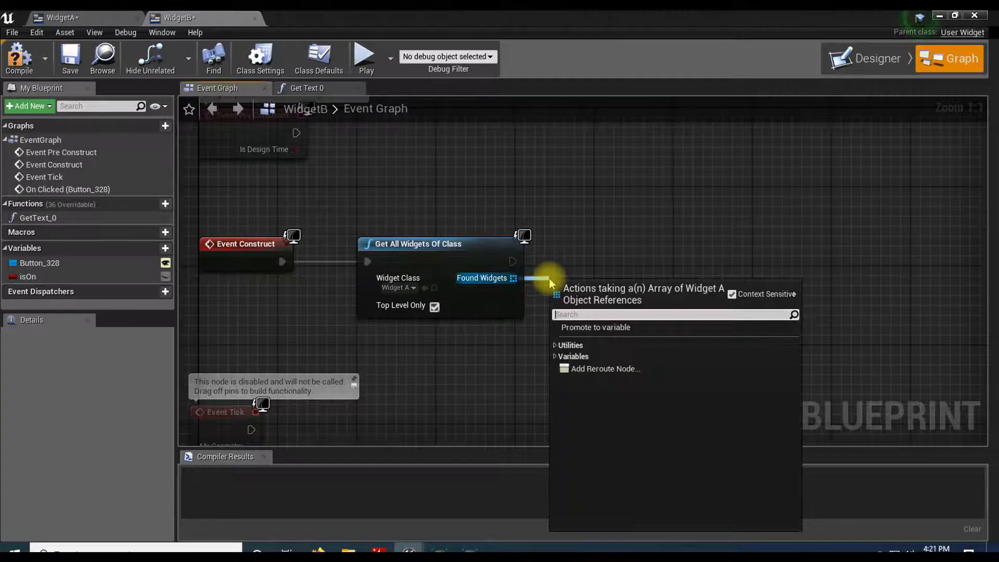
type("get co")
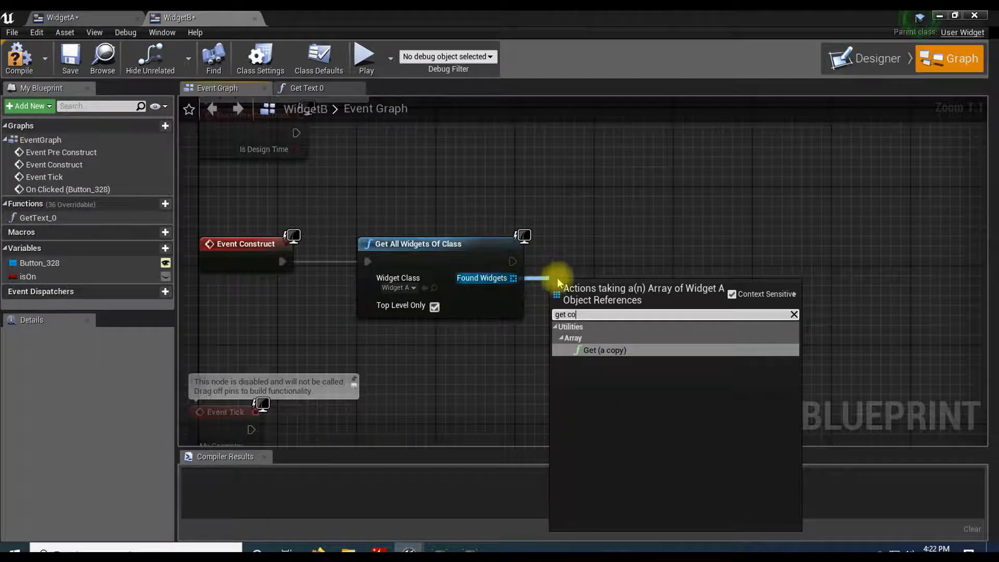
left_click(604, 350)
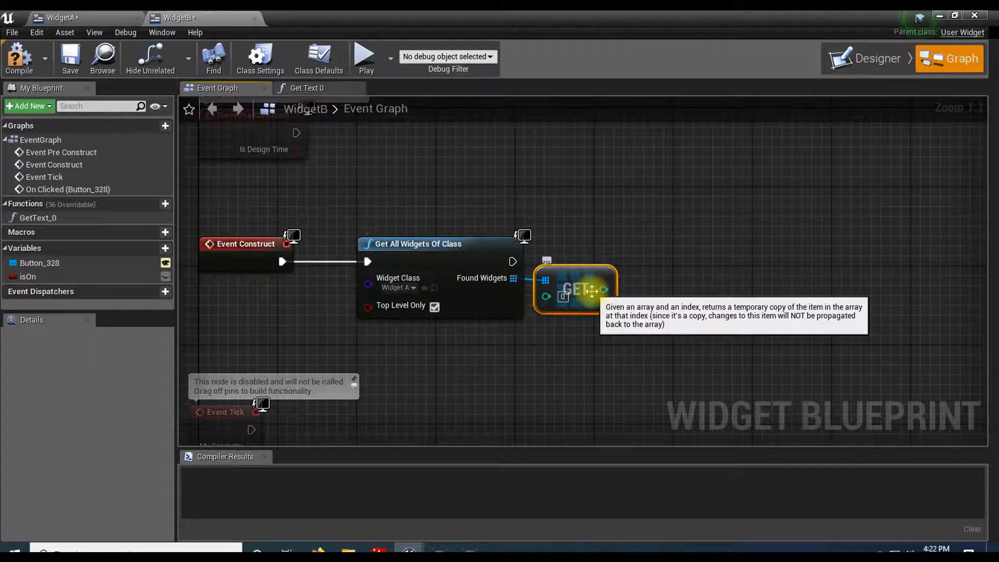
mouse_move(602, 290)
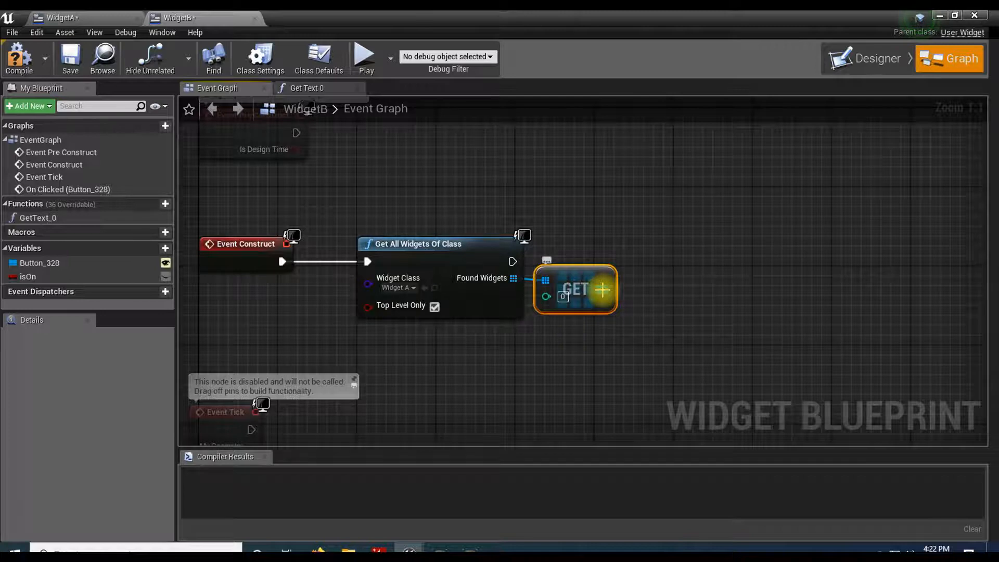
Promote the Get node's output to a new variable named WidgetARef.
left_click_drag(603, 291, 670, 290)
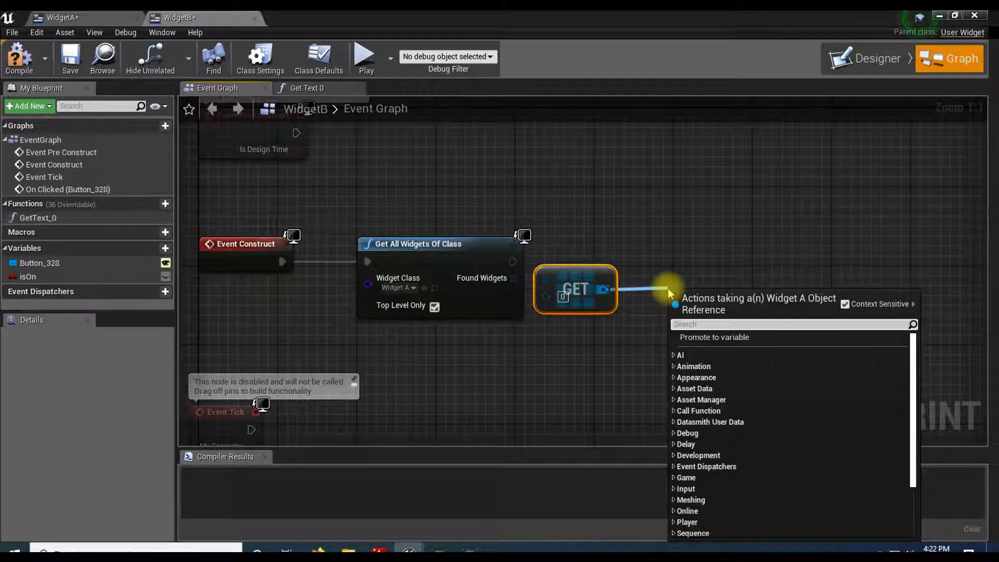
type("ge")
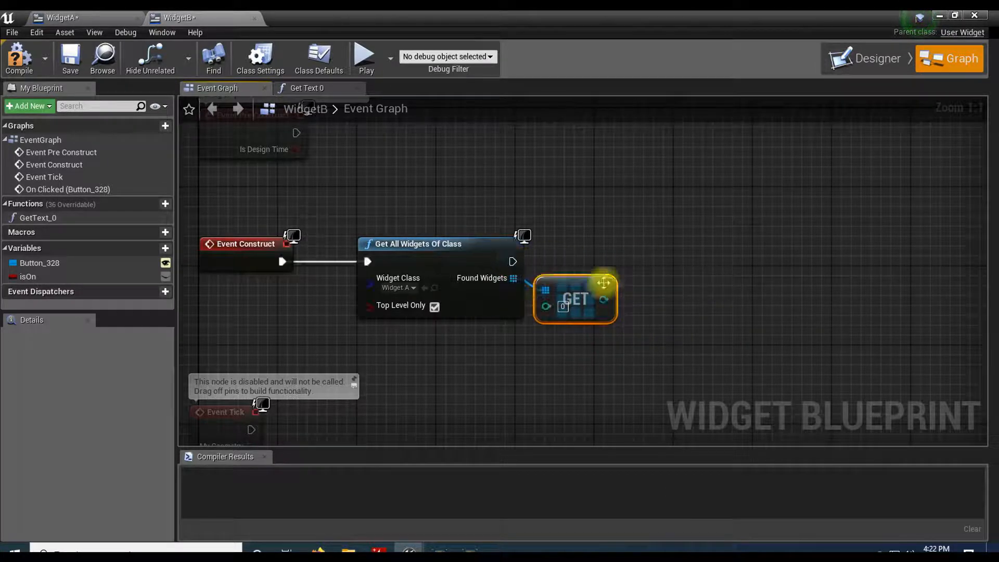
left_click_drag(592, 299, 667, 295)
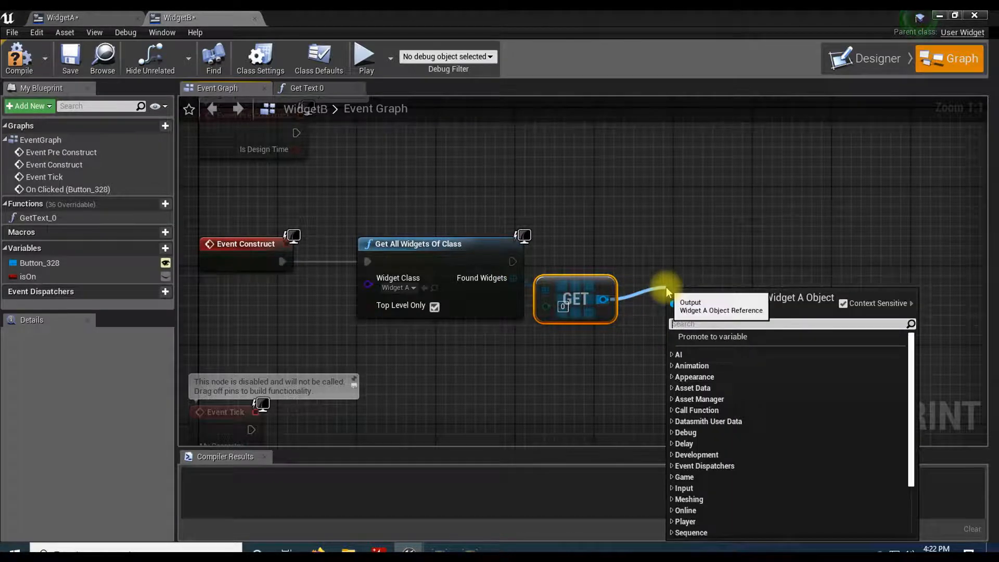
left_click(712, 336)
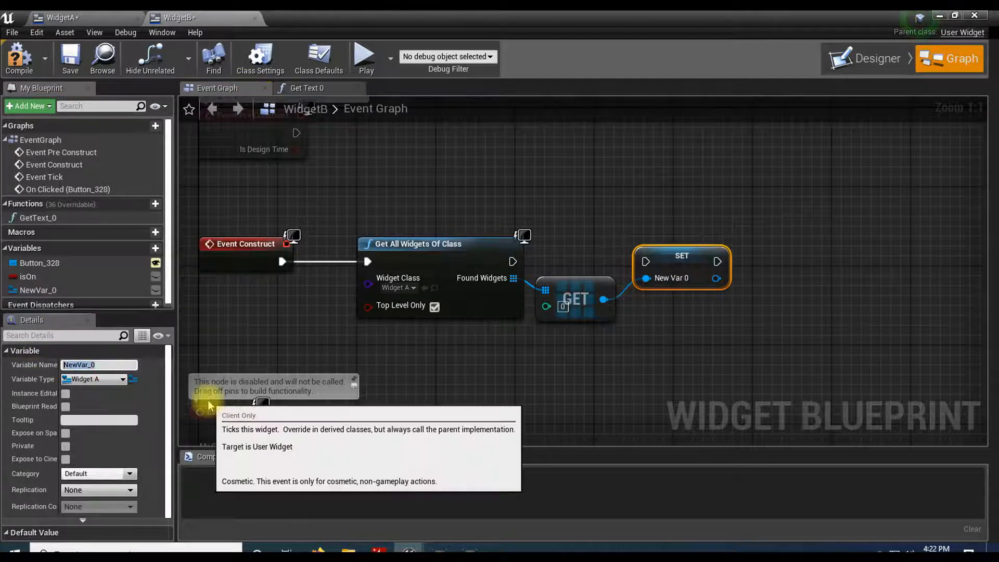
type("WidgetARef")
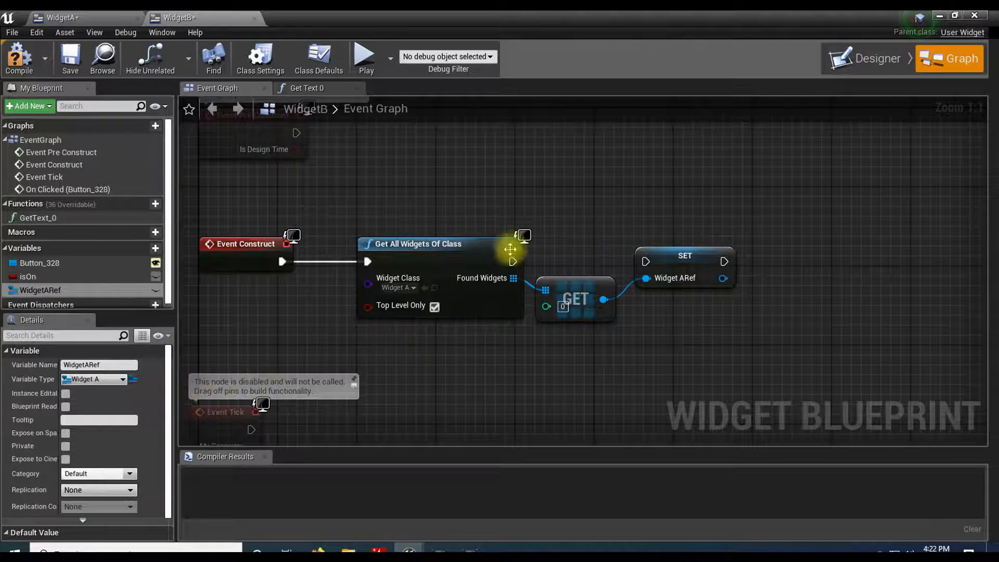
left_click_drag(513, 261, 643, 261)
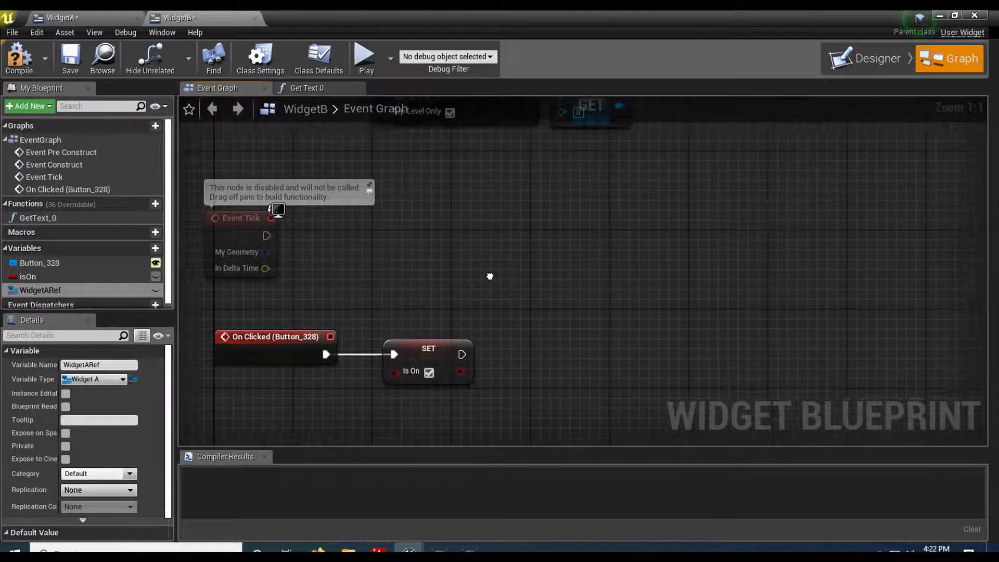
In GetText_0, read Var A from a WidgetARef getter toward the Return Value.
left_click(306, 87)
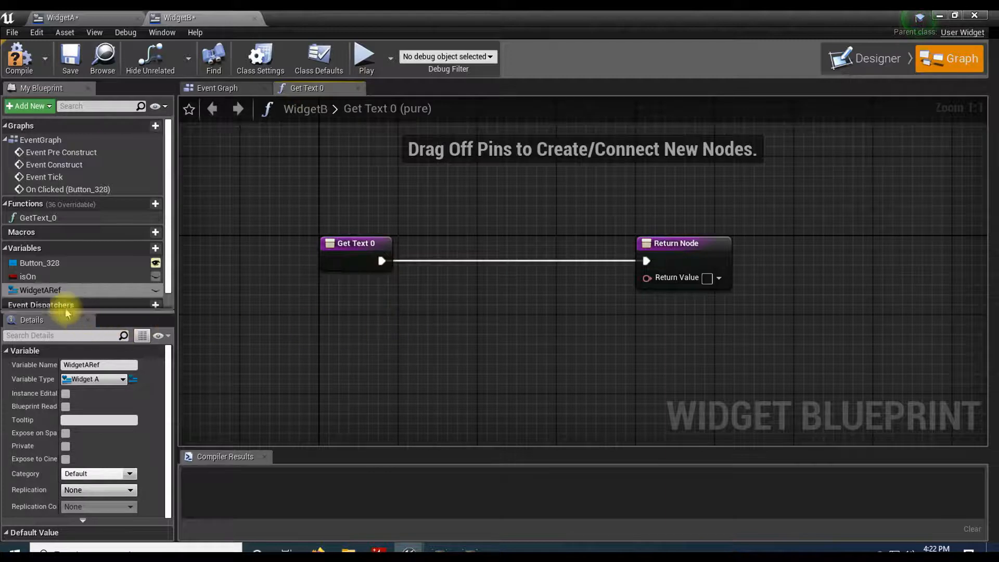
left_click_drag(39, 290, 468, 354)
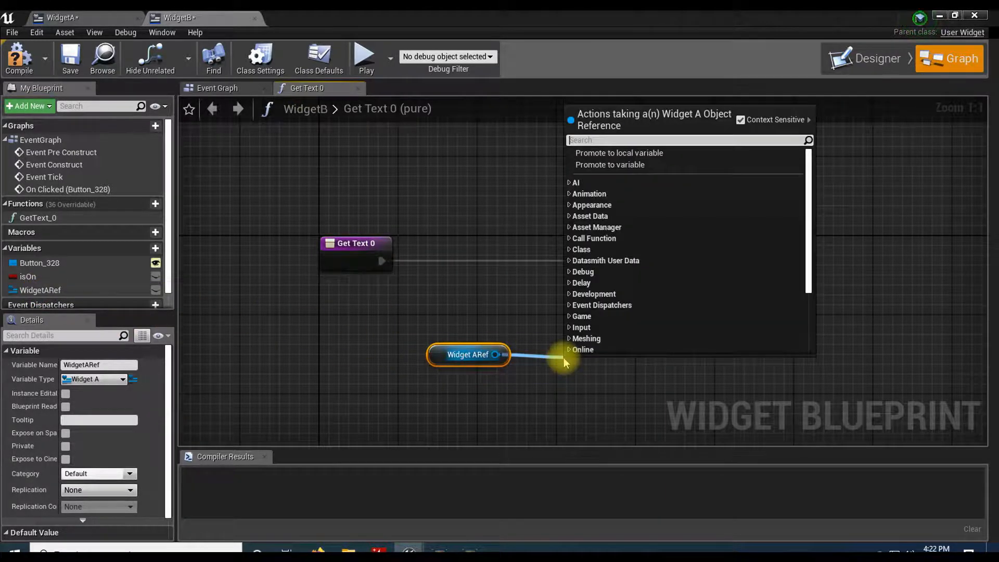
type("varA")
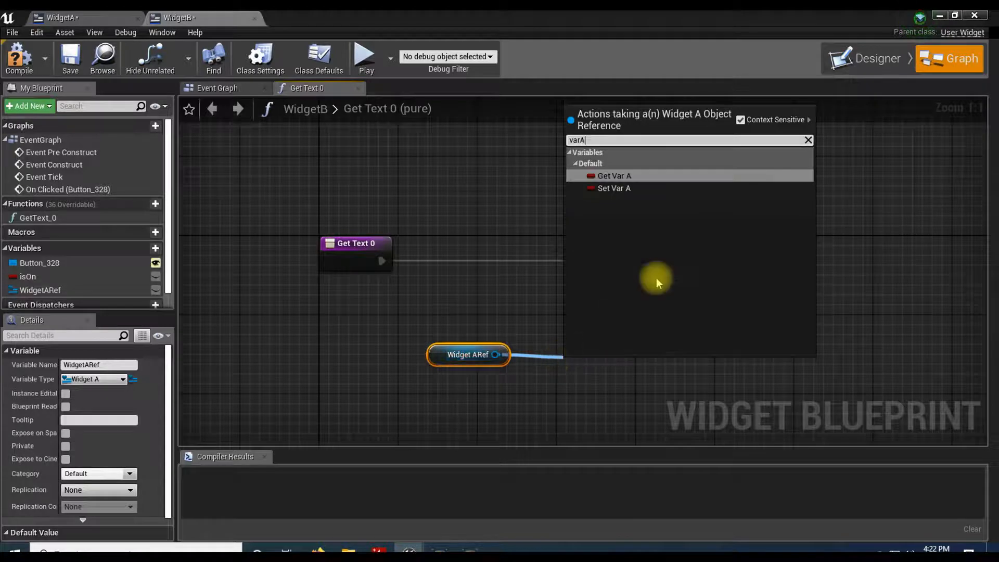
left_click(613, 175)
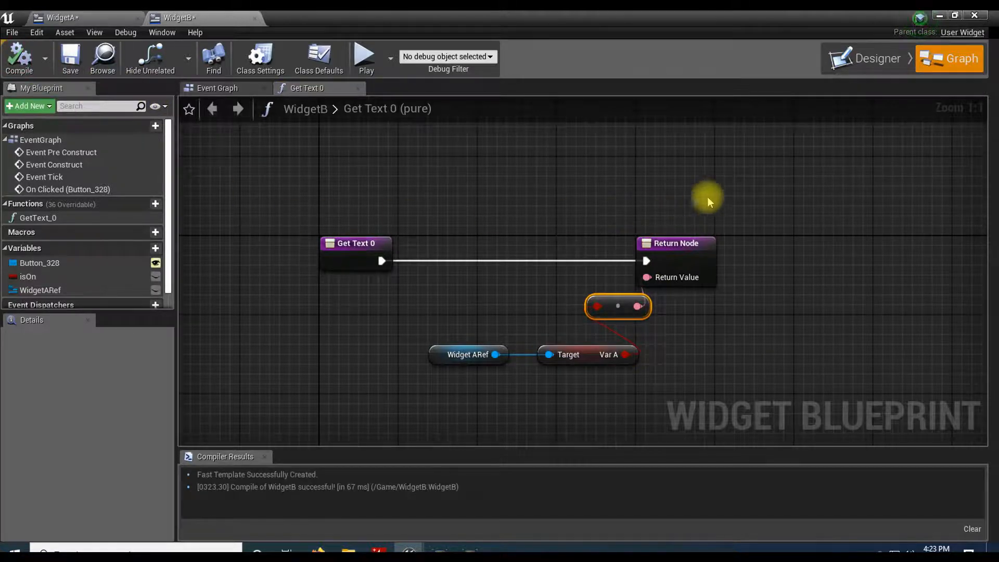
mouse_move(921, 21)
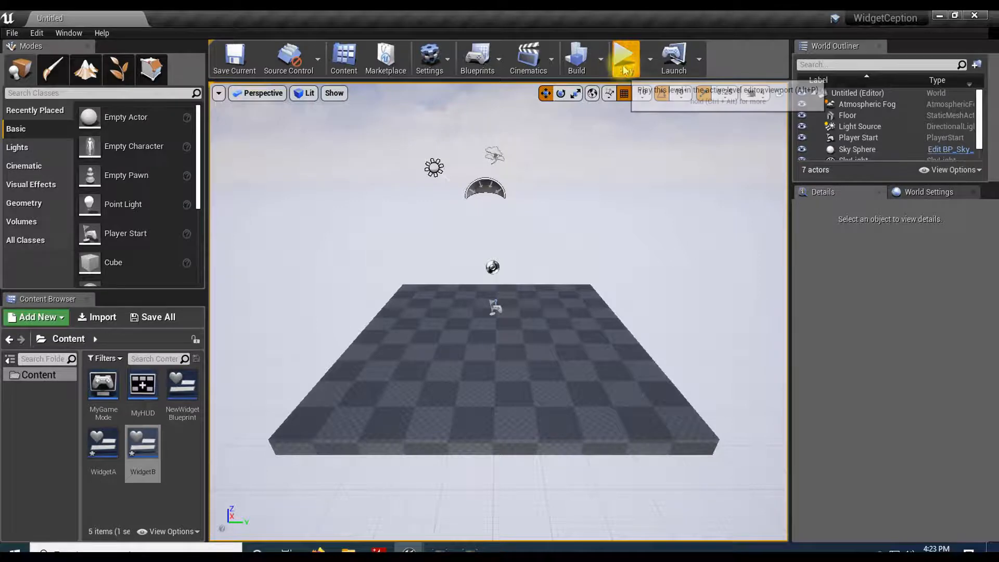
Play the level, press A Button then B Button, and confirm both texts read true.
left_click(624, 57)
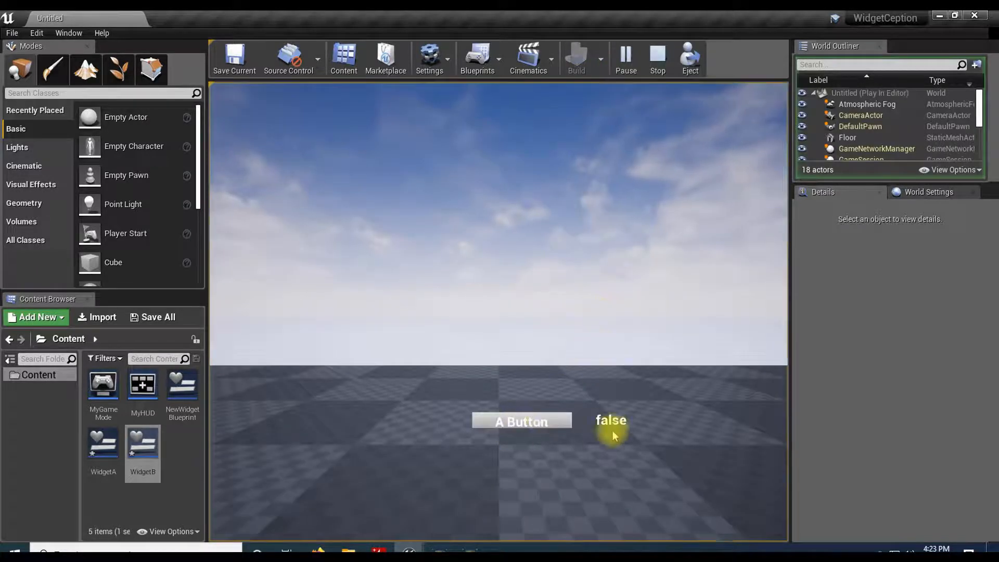
left_click(521, 421)
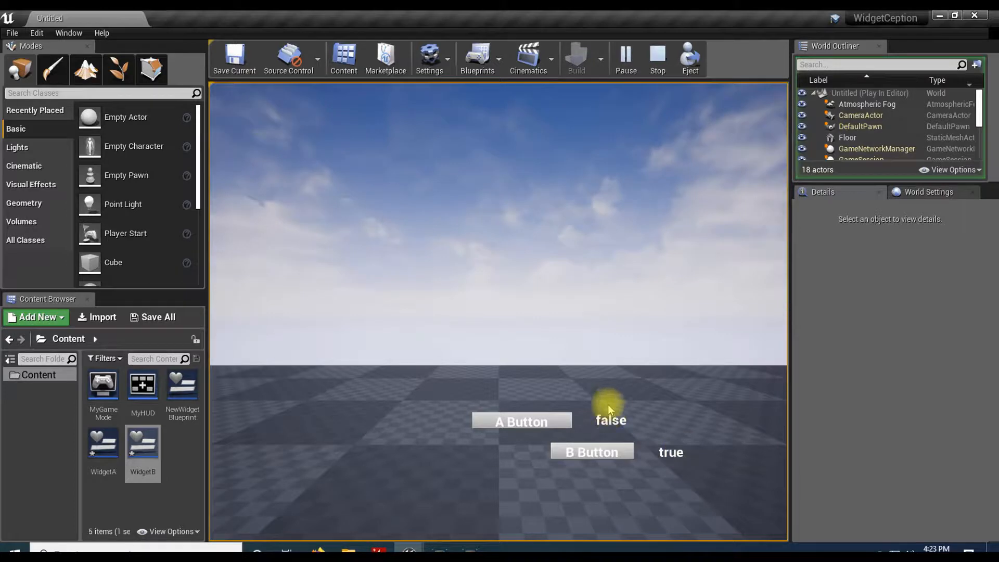
left_click(592, 451)
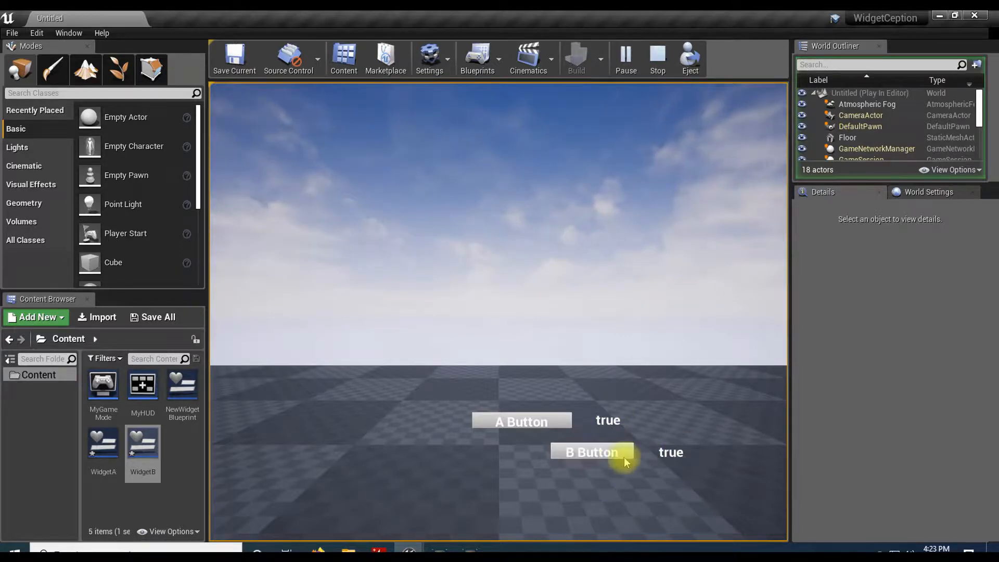
mouse_move(402, 426)
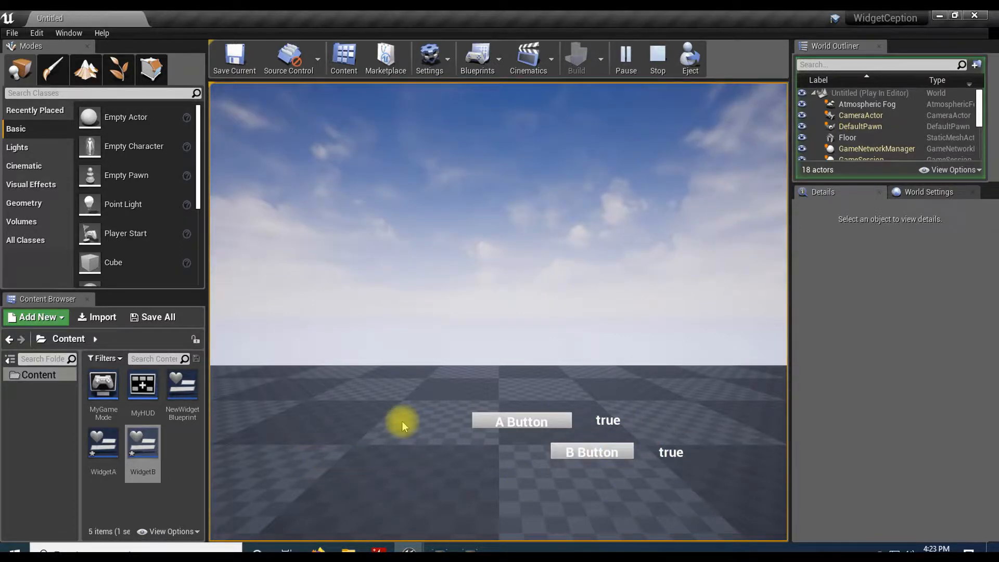